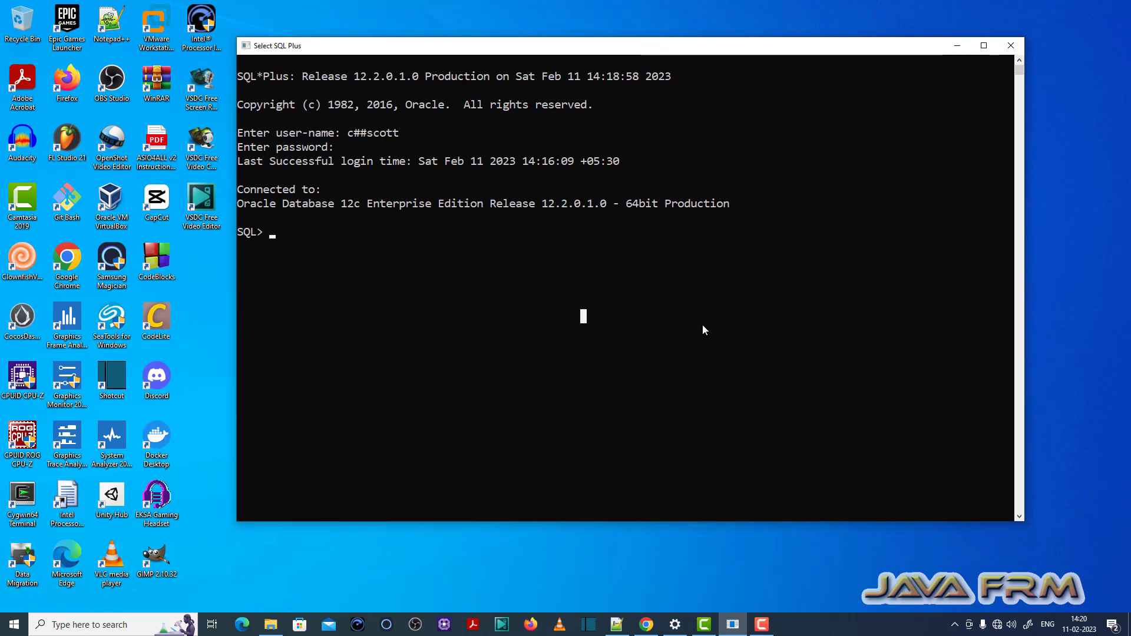
mouse_move(710, 325)
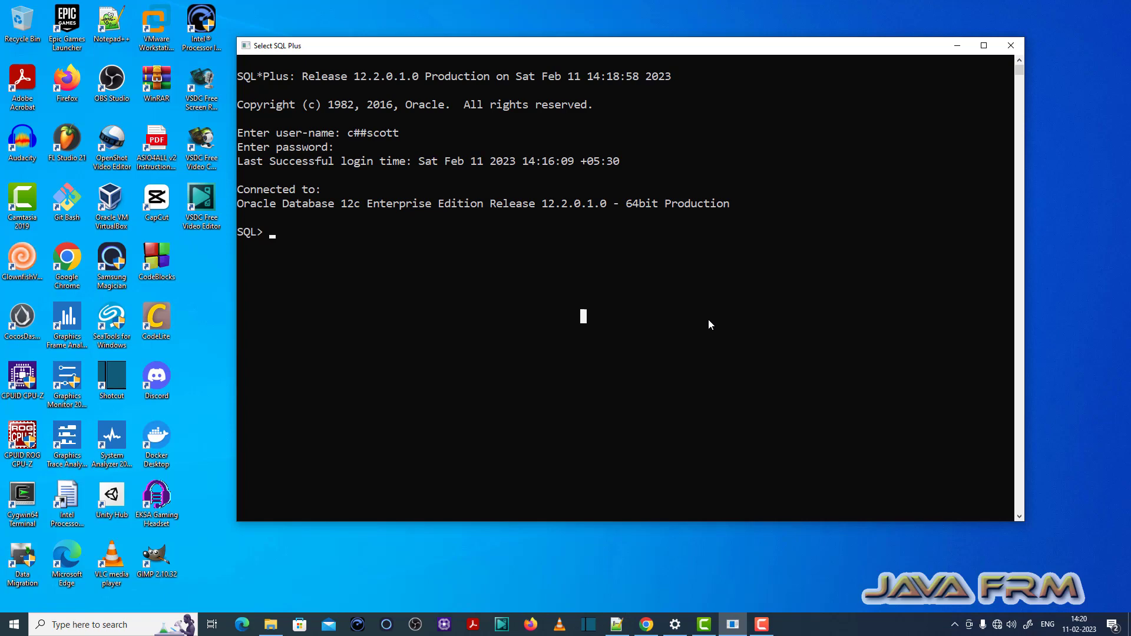
- Run insert into person values ('javafrm2'), which fails with ORA-00947: not enough values
text(insert in)
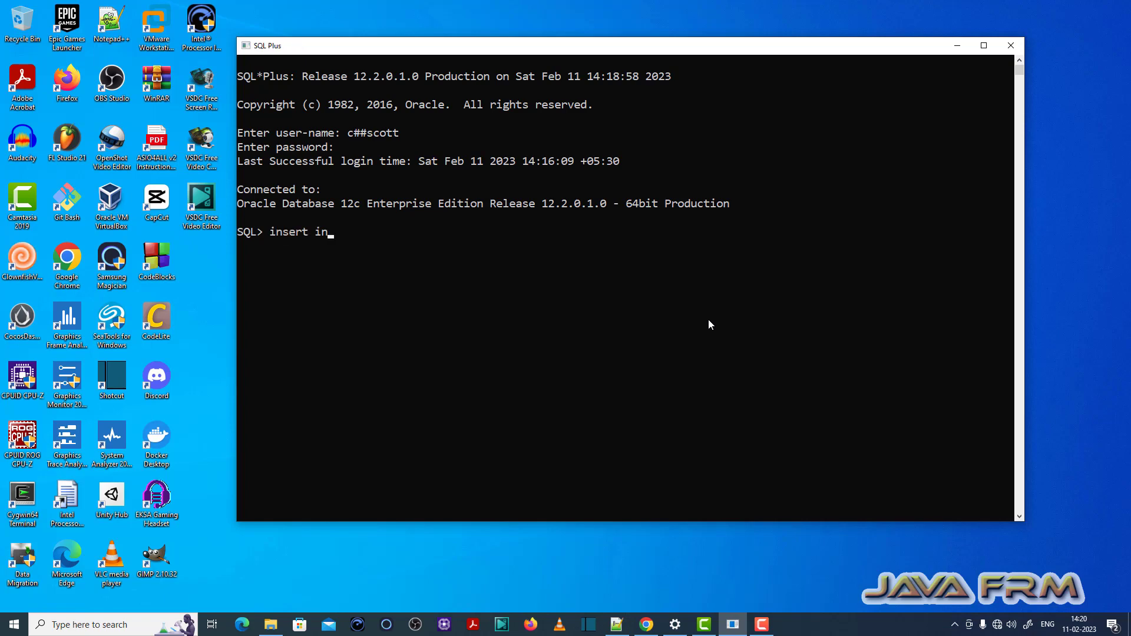
text(to person)
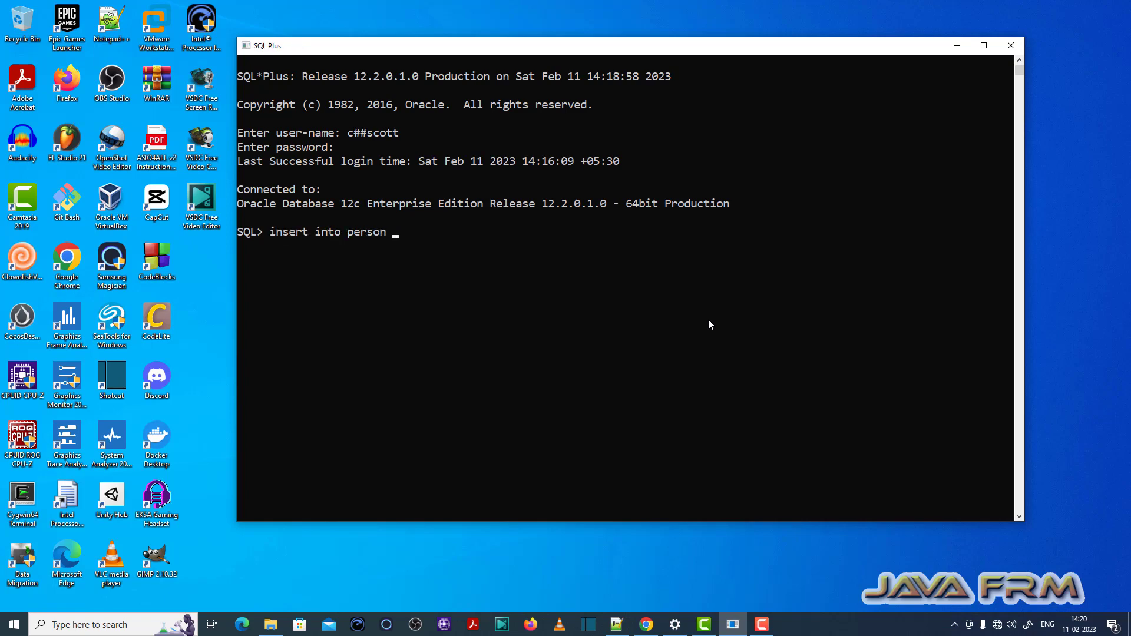
text(values)
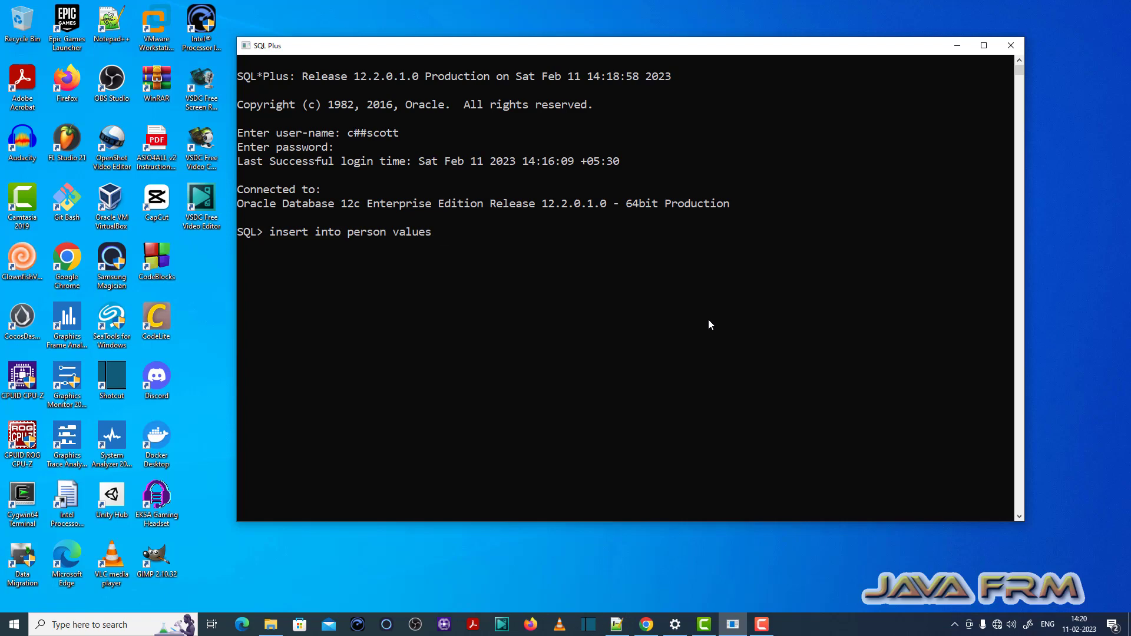
text((')
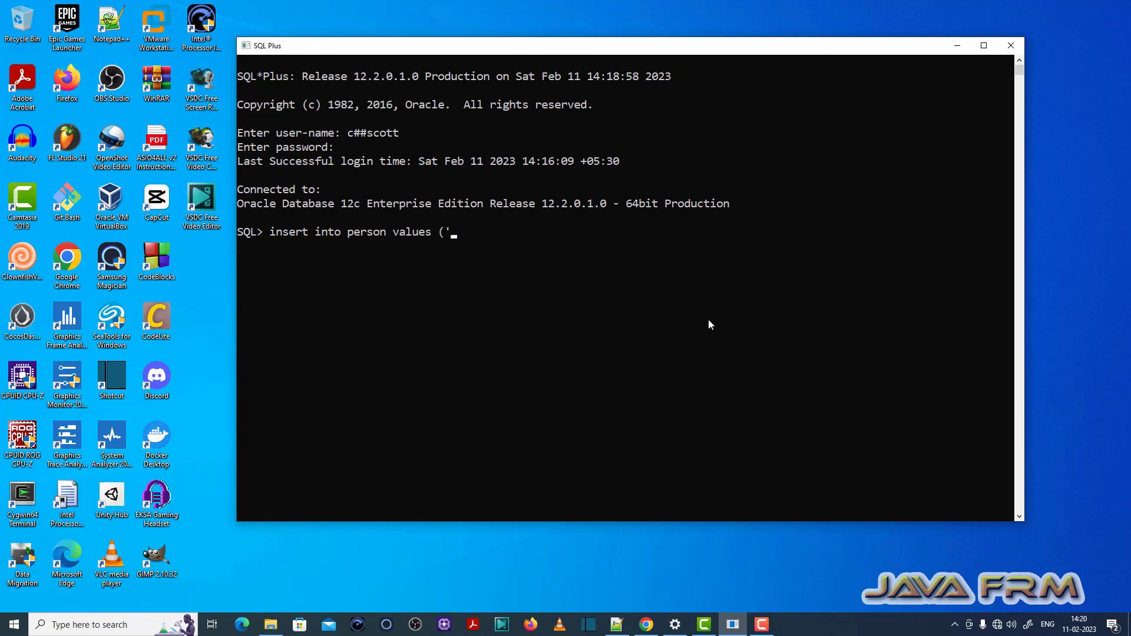
text(javafrm)
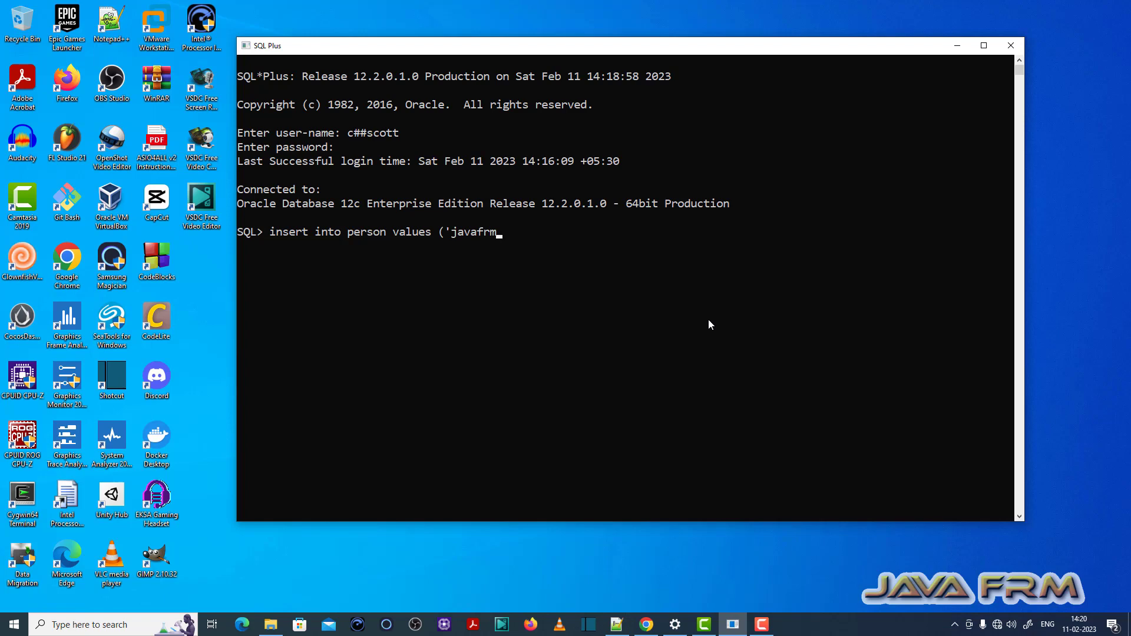
text(2)
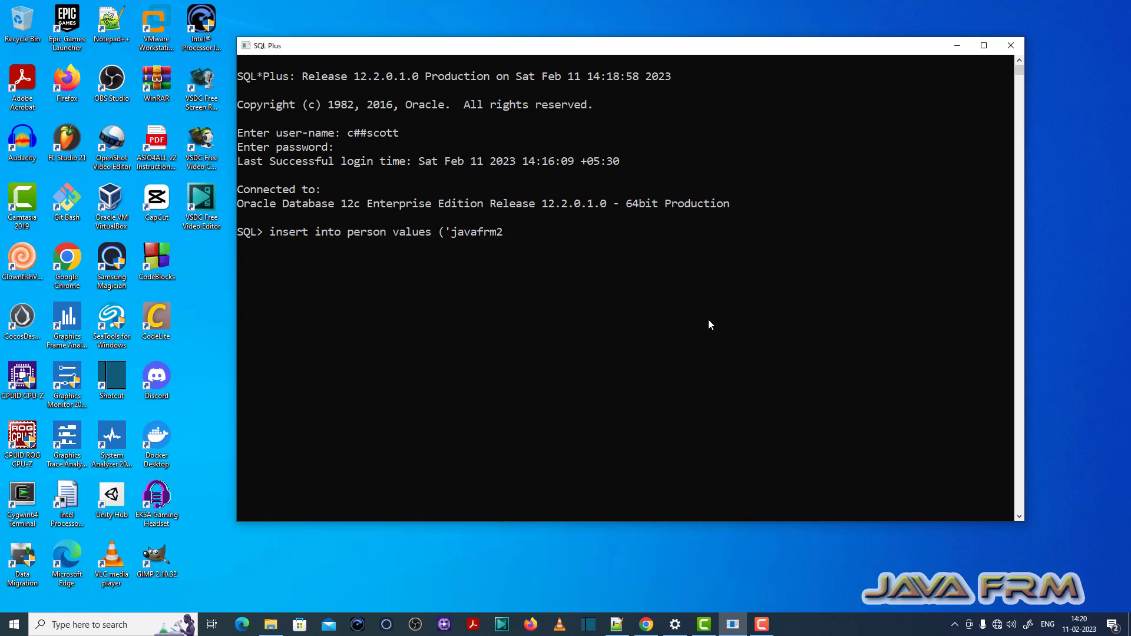
text(');)
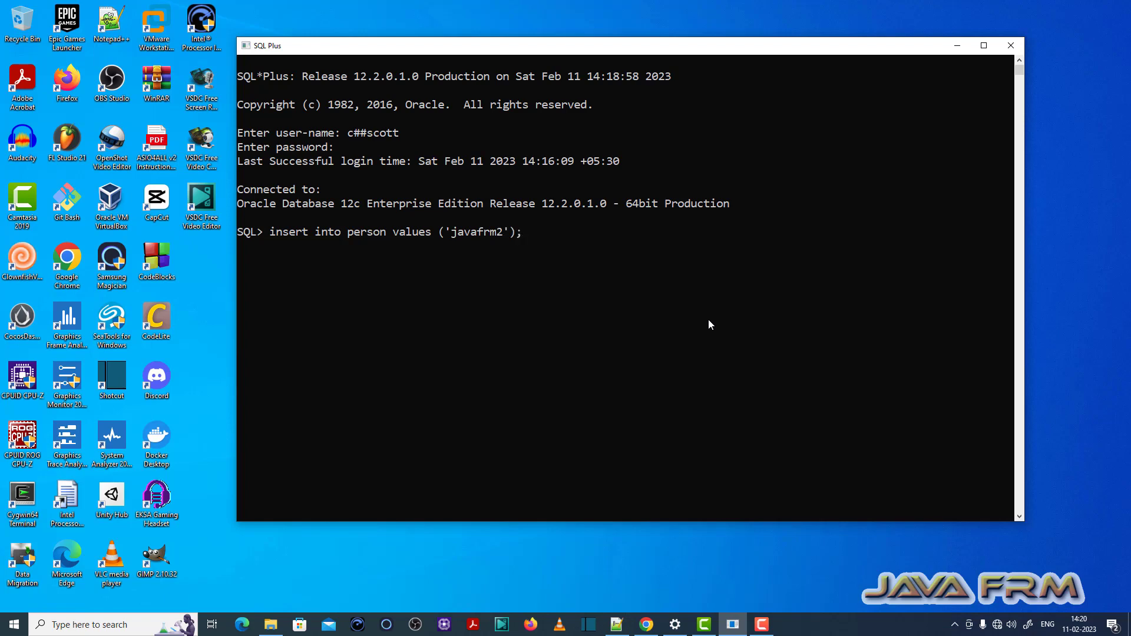
key(Return)
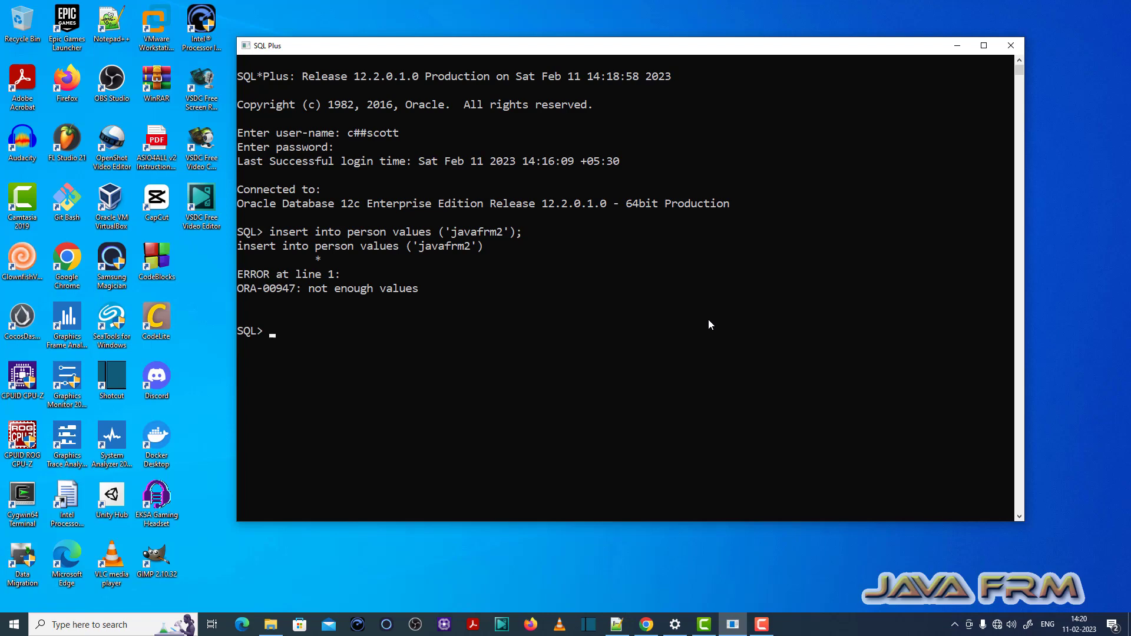
mouse_move(285, 291)
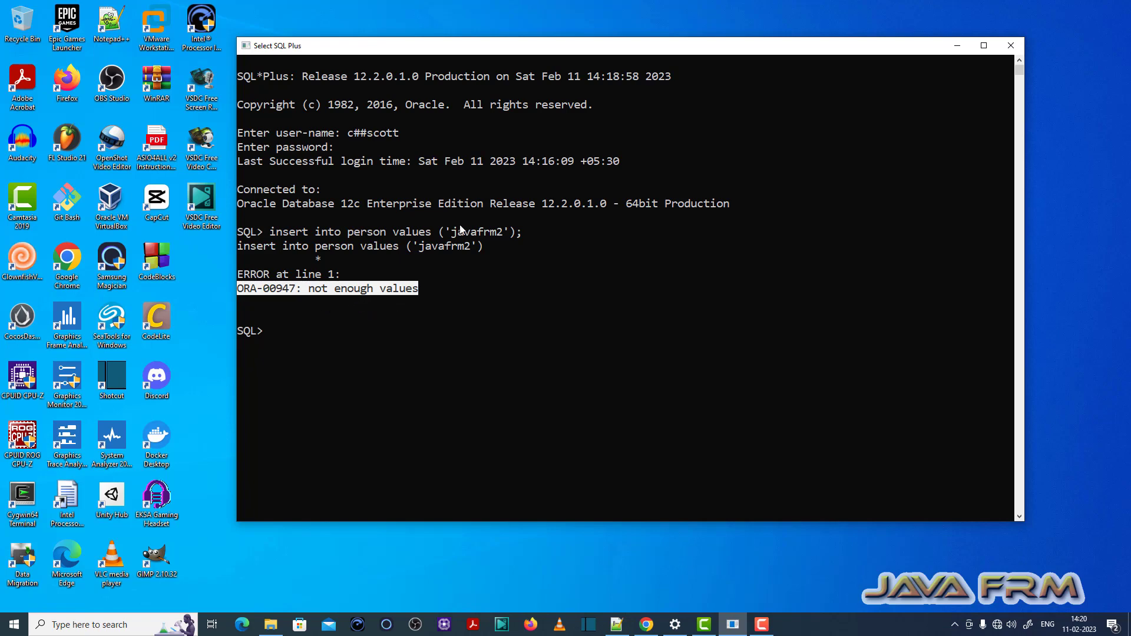
mouse_move(531, 263)
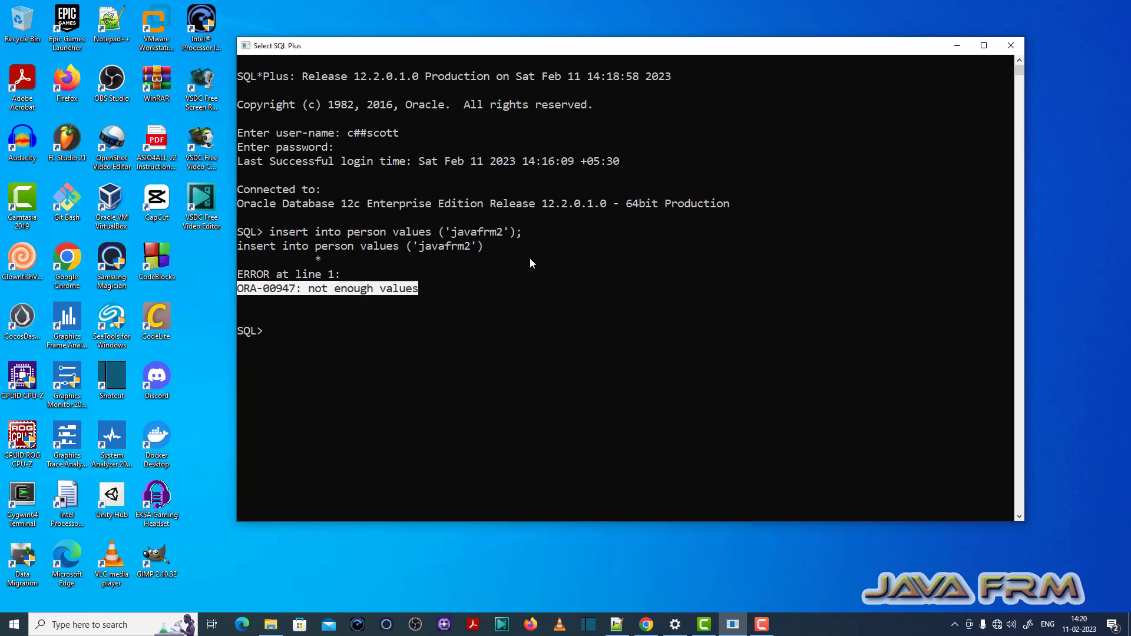
- Describe the person table, revealing columns NAME VARCHAR2(10) and AGE NUMBER(3)
text(desc per)
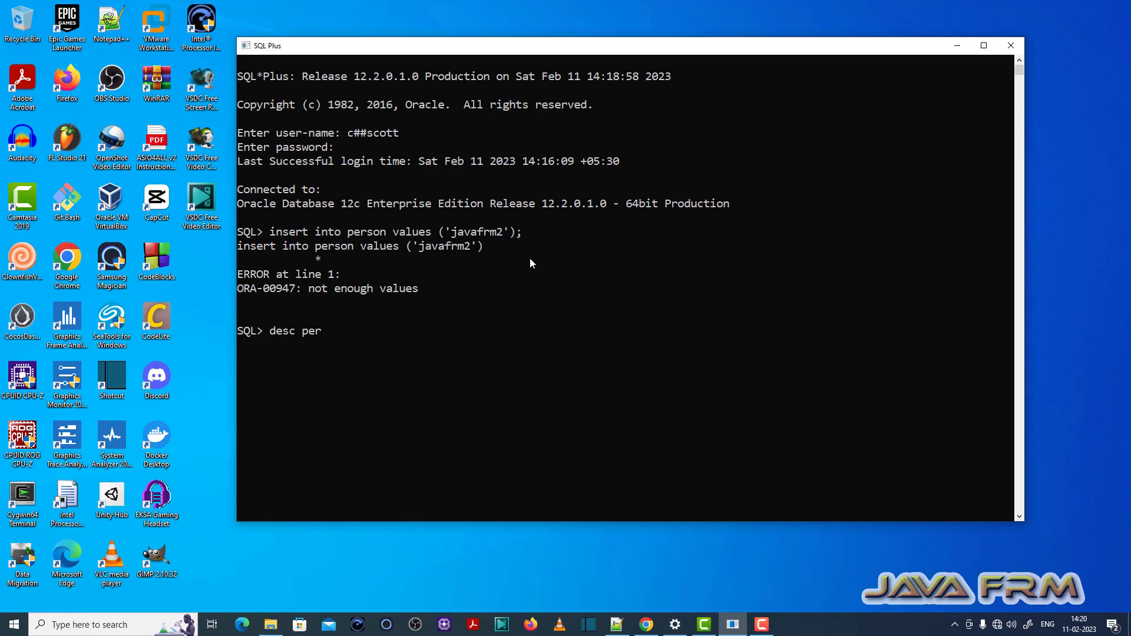
key(Return)
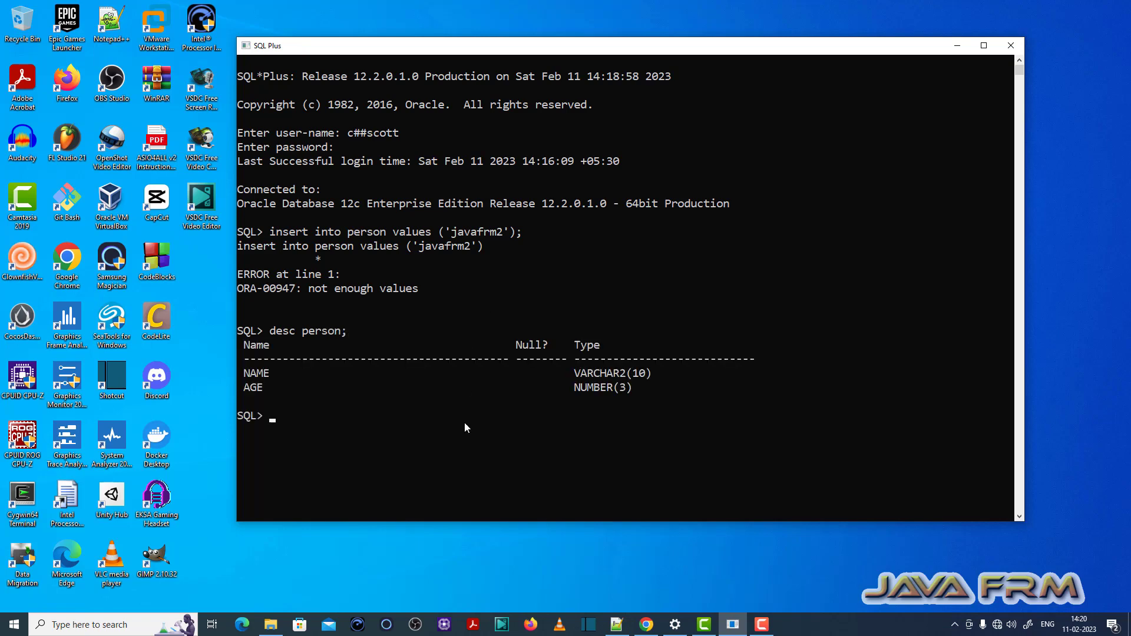
mouse_move(245, 385)
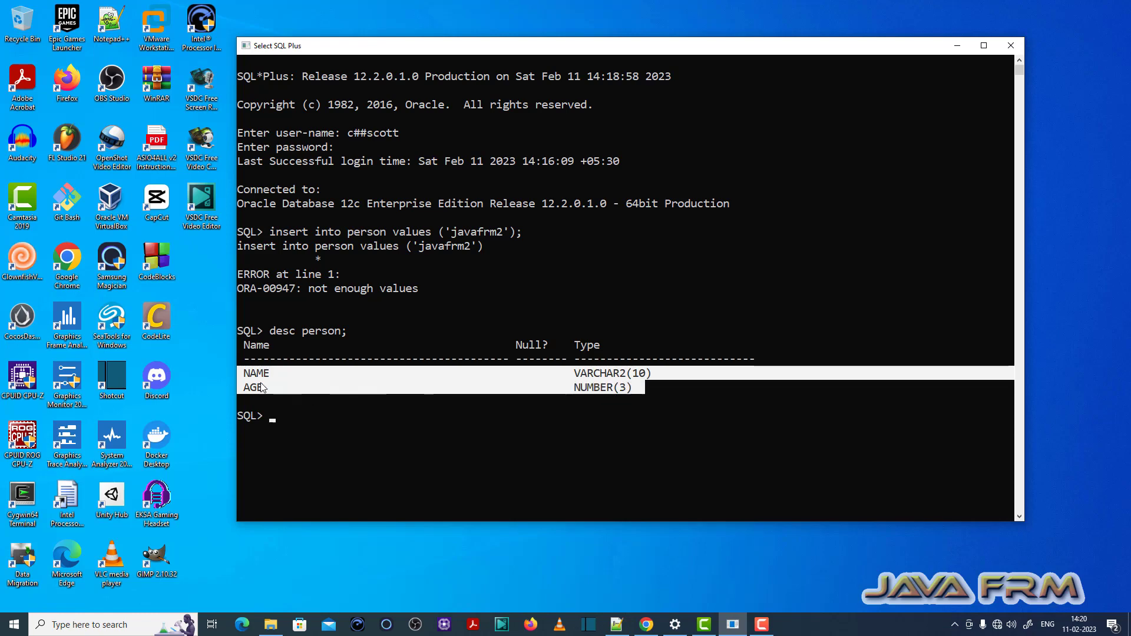
mouse_move(452, 350)
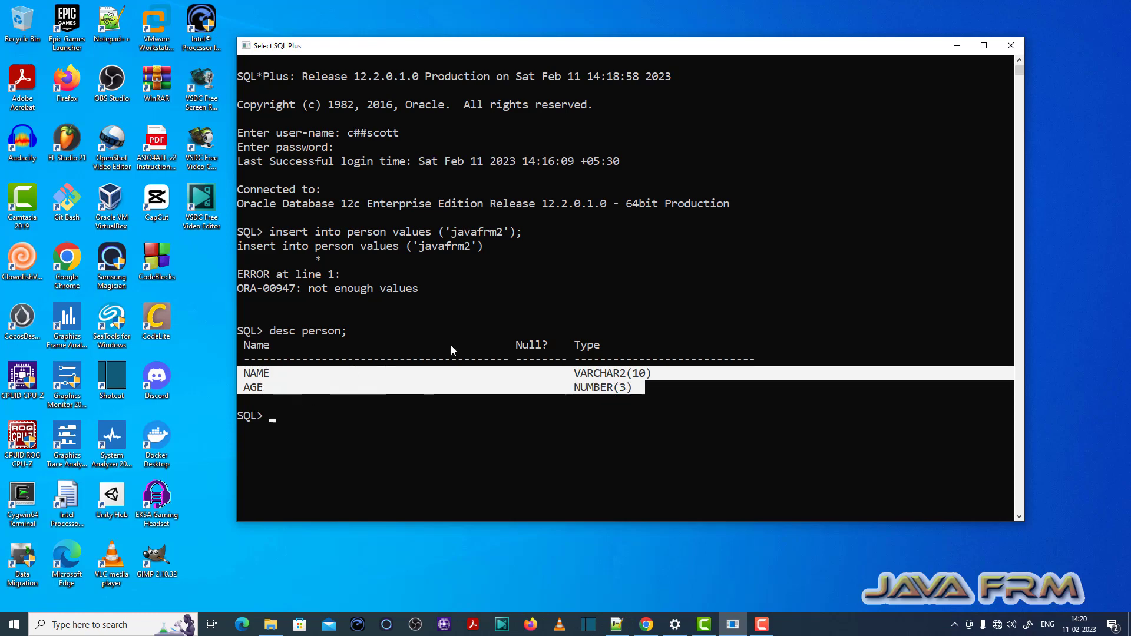
- Rerun the insert with values ('javafrm2', 21), creating 1 row
text(desc person;)
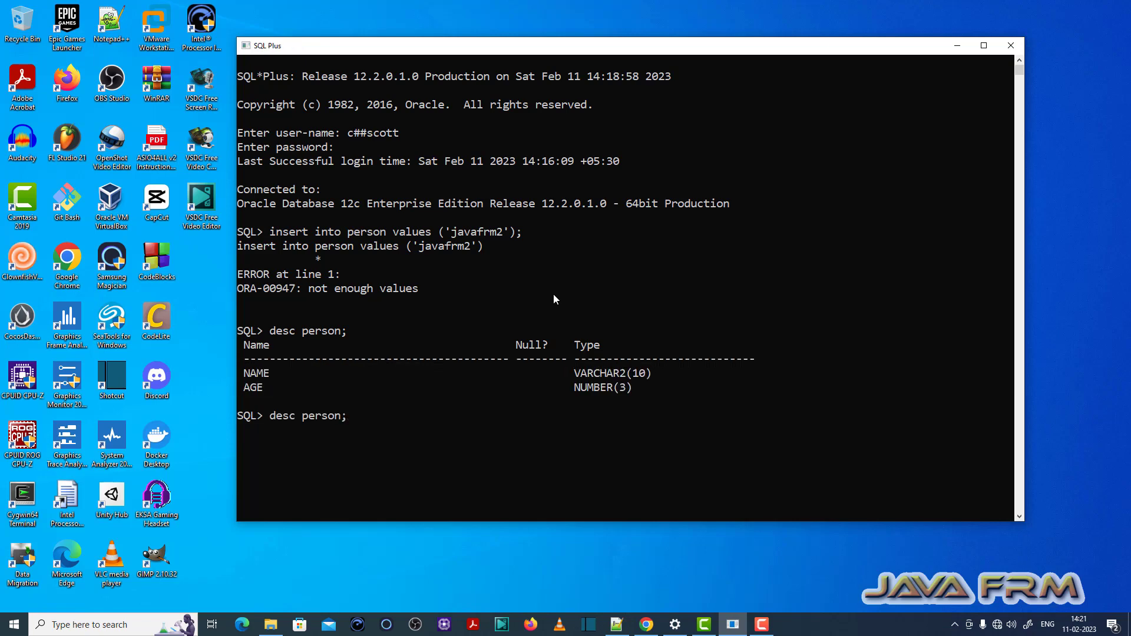
text(insert into person values ('javafrm2');)
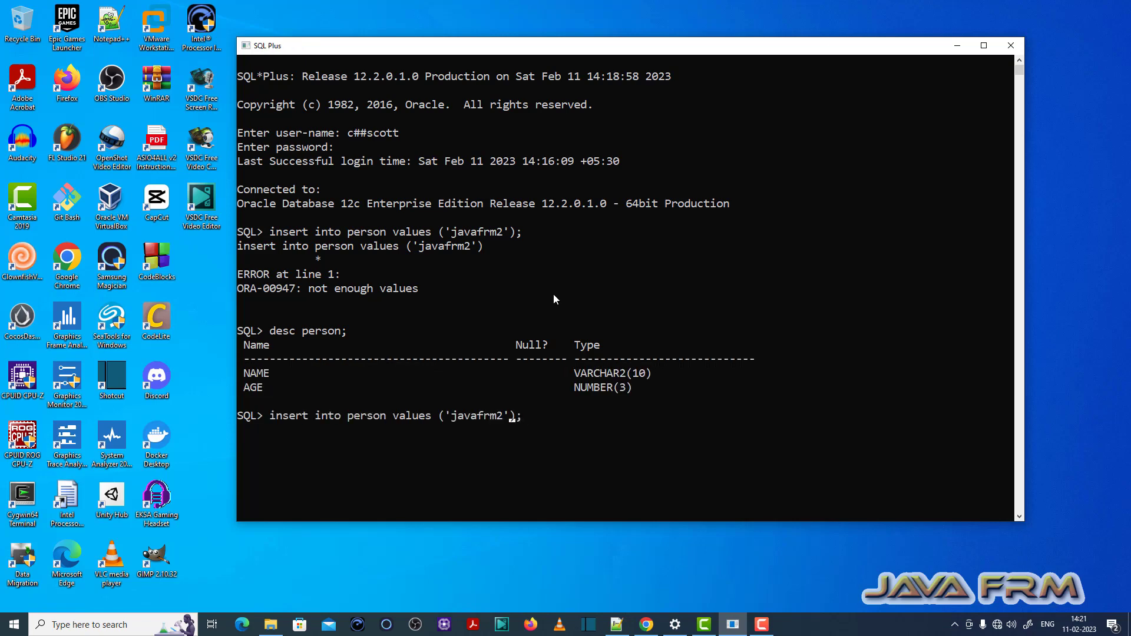
text(,21)
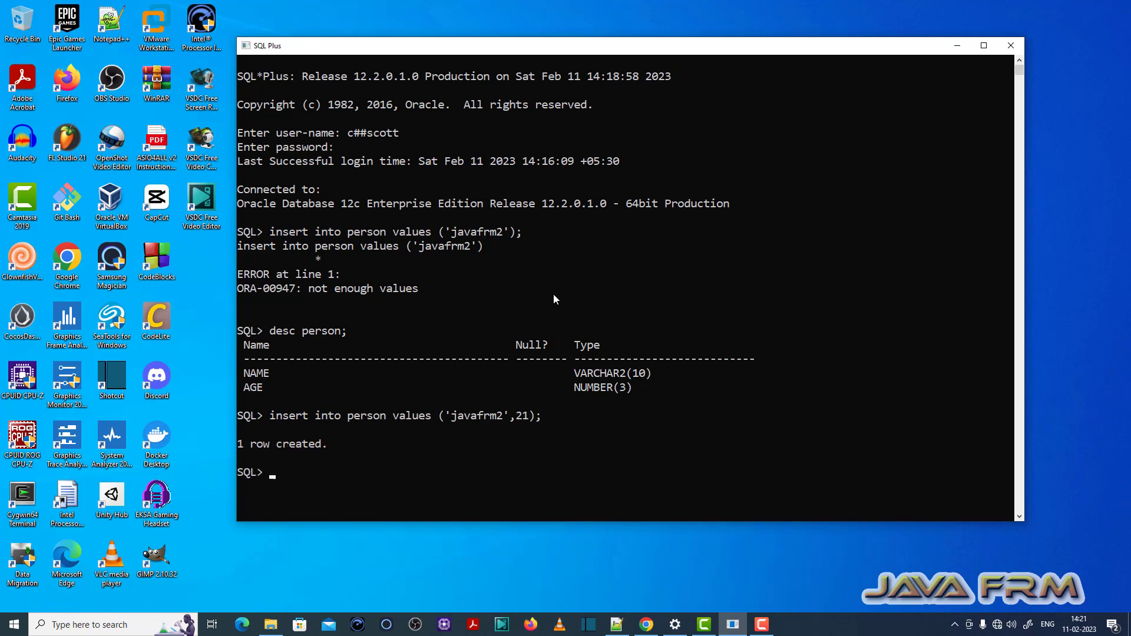
text(i)
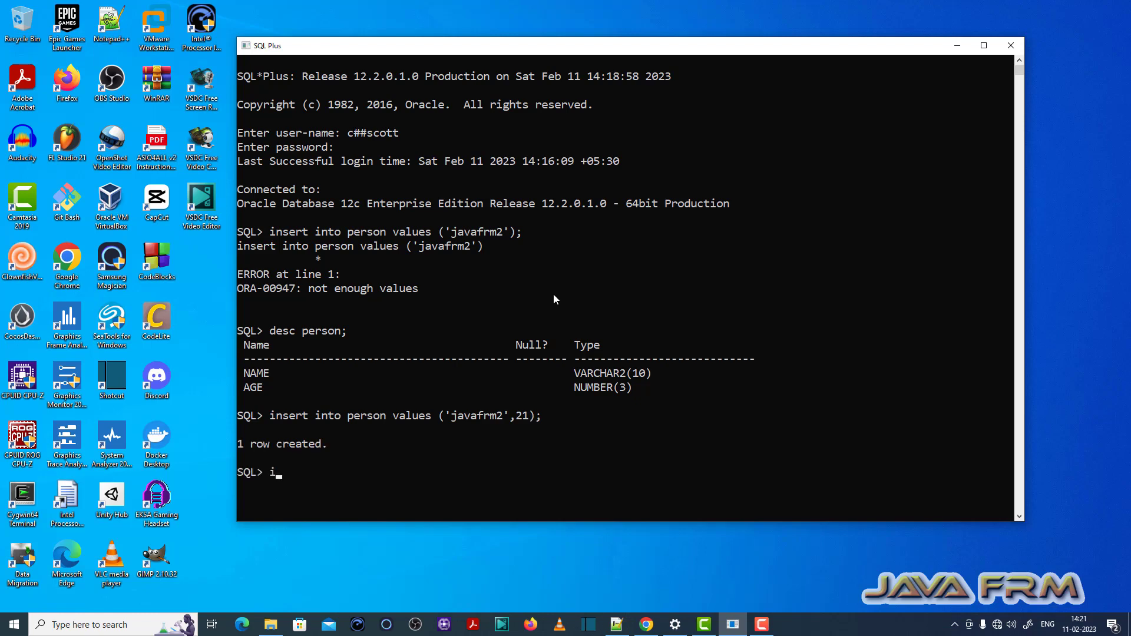
- Insert 'javafrm3' into person specifying only the name column, creating 1 row
text(nsert int)
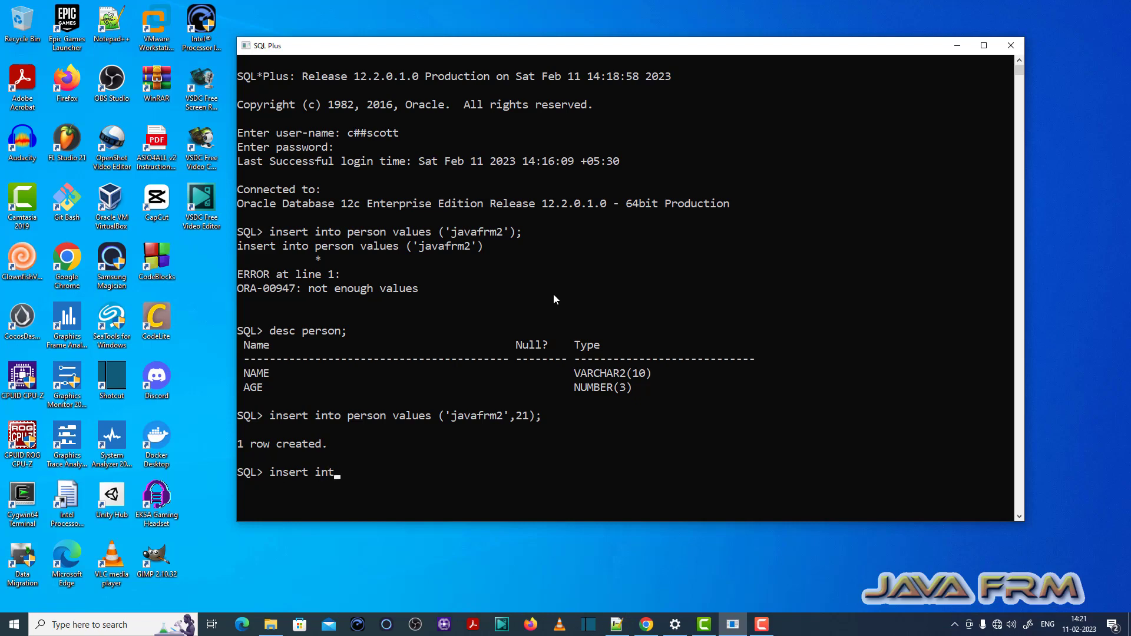
text(o person)
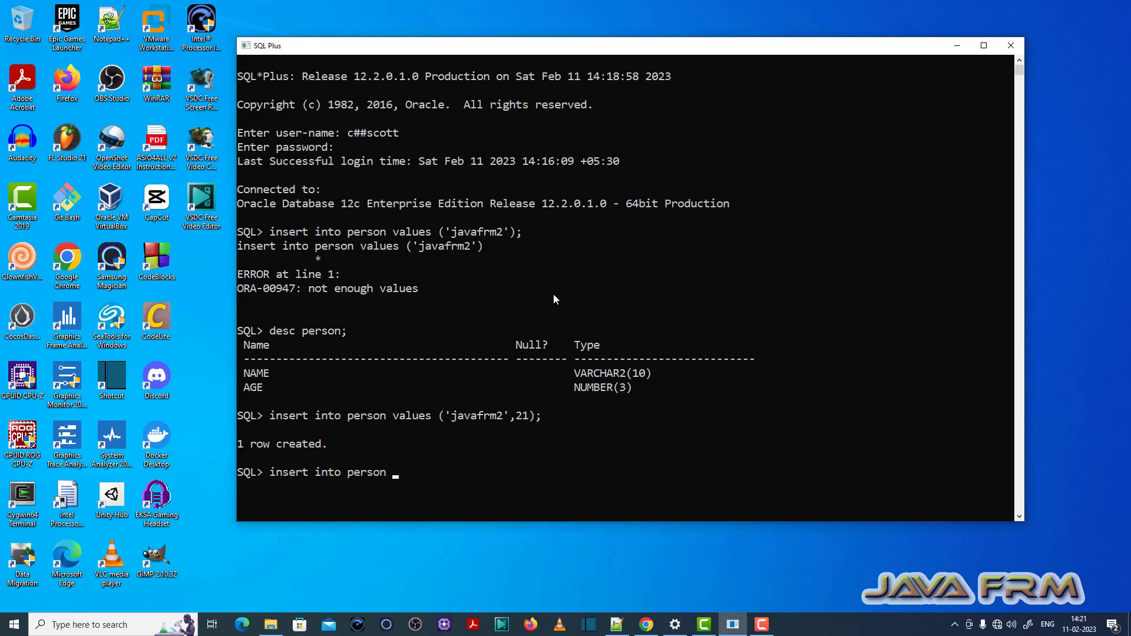
text((name) val)
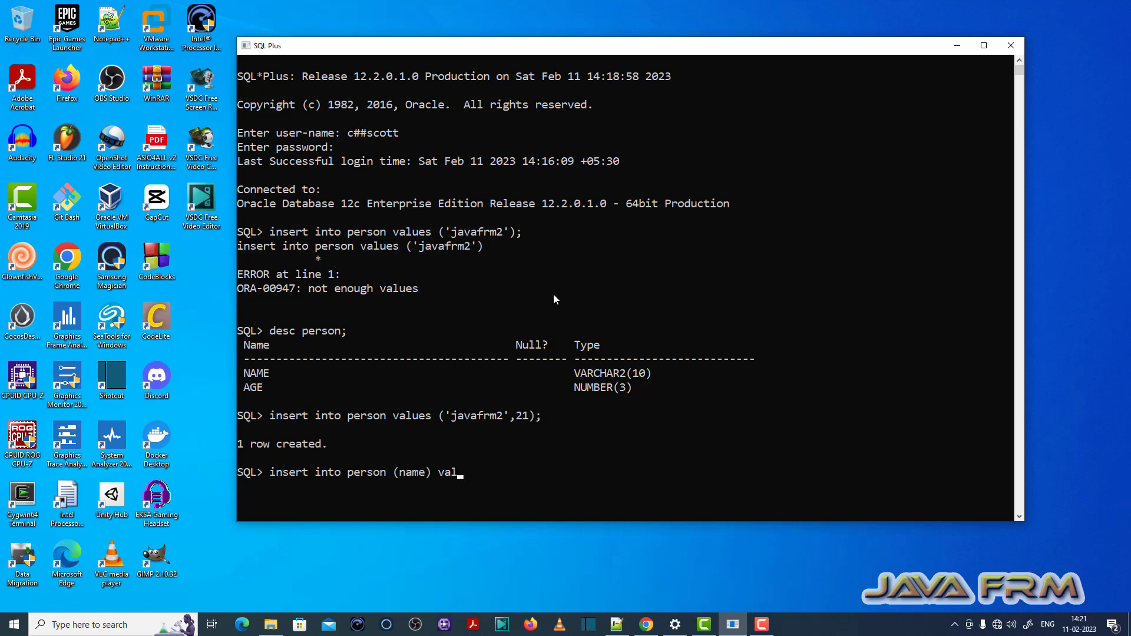
text(ues ()
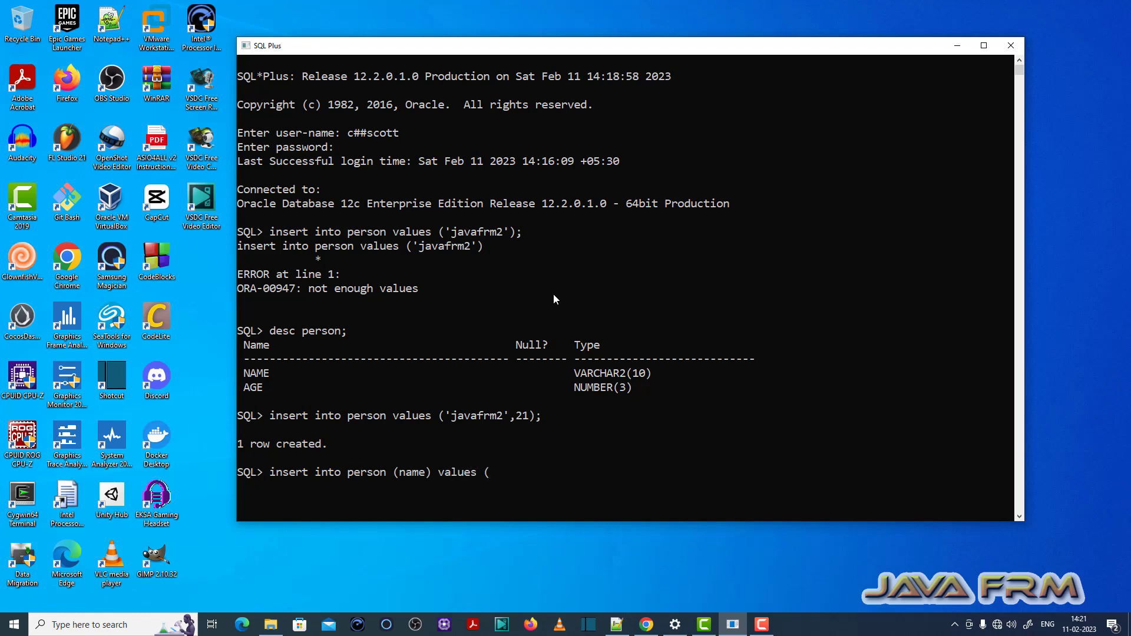
text('javaf)
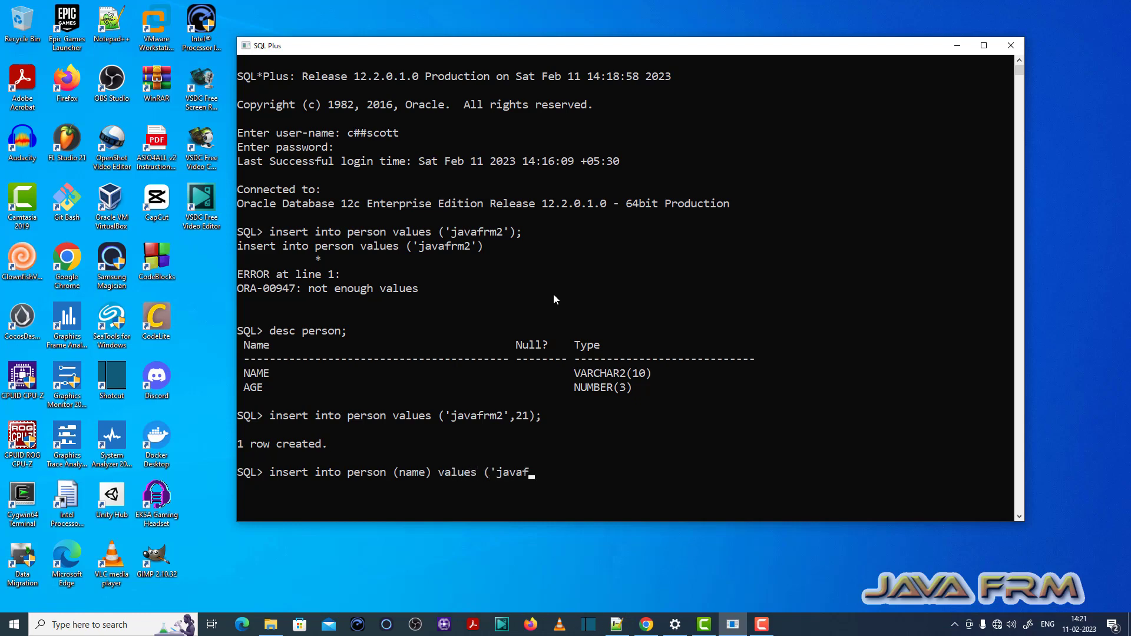
text(rm)
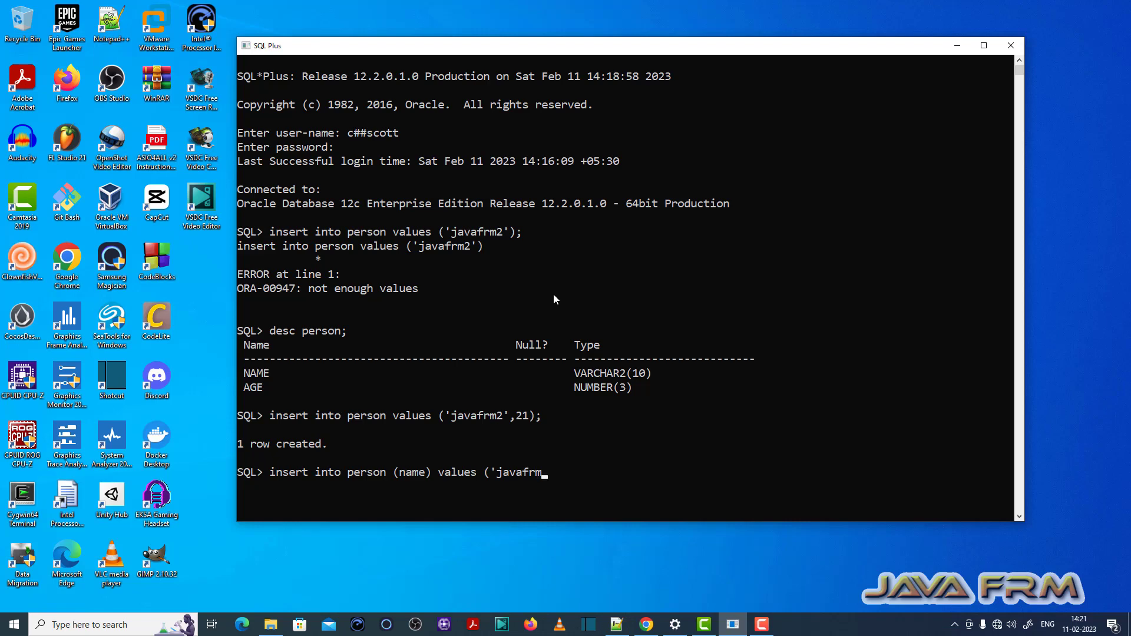
text(3'))
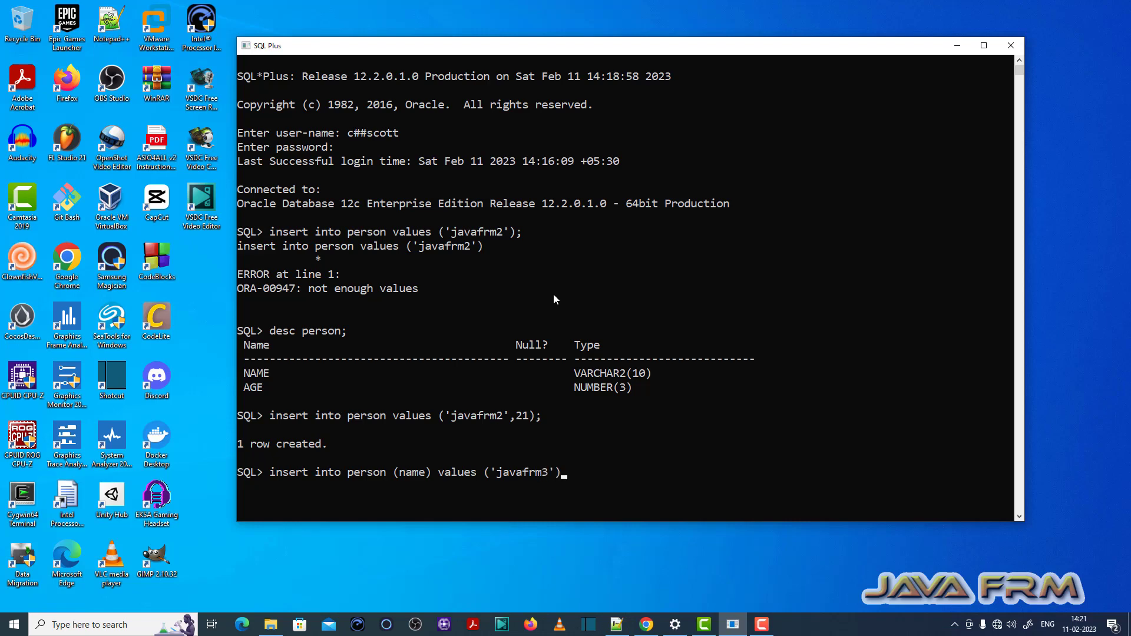
key(Return)
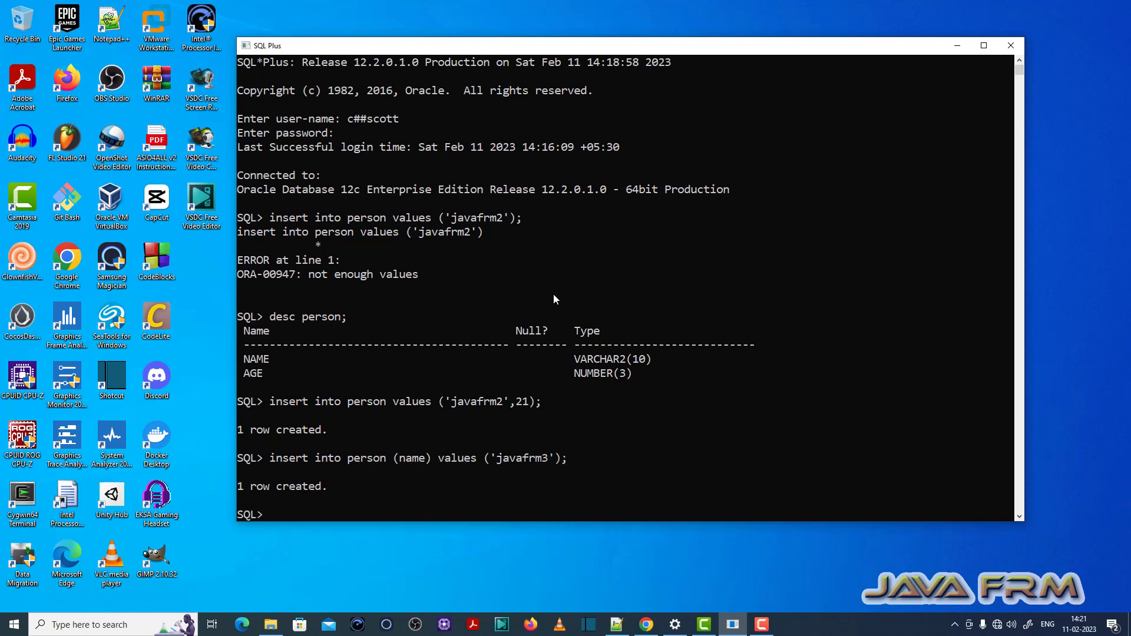
- Commit the inserted rows and type a select * from person query
text(commit;)
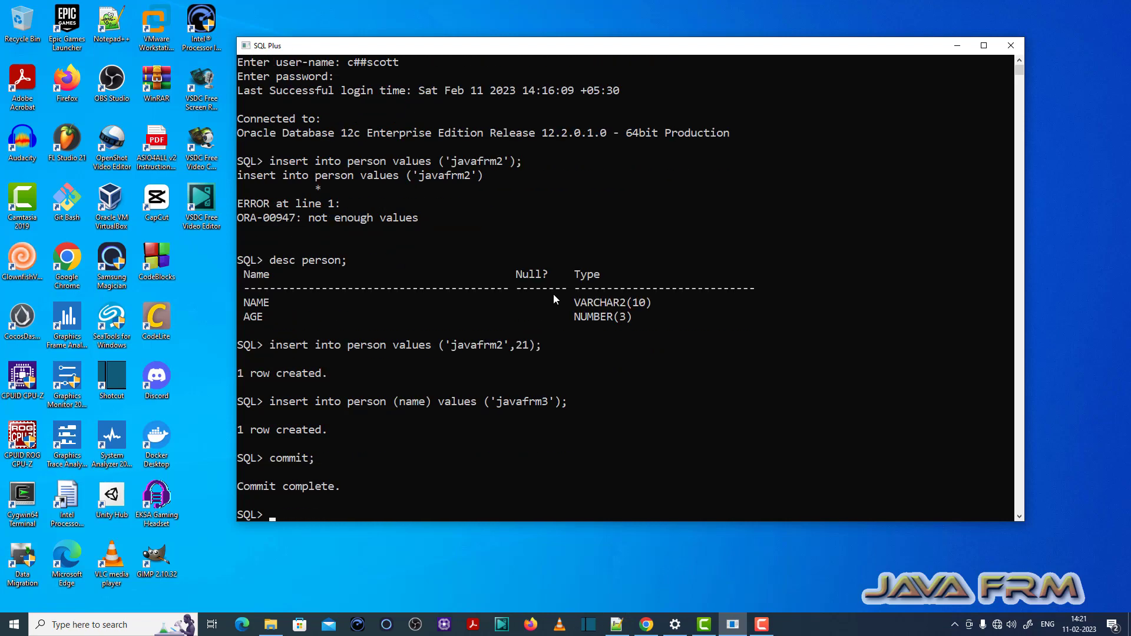
text(select * f)
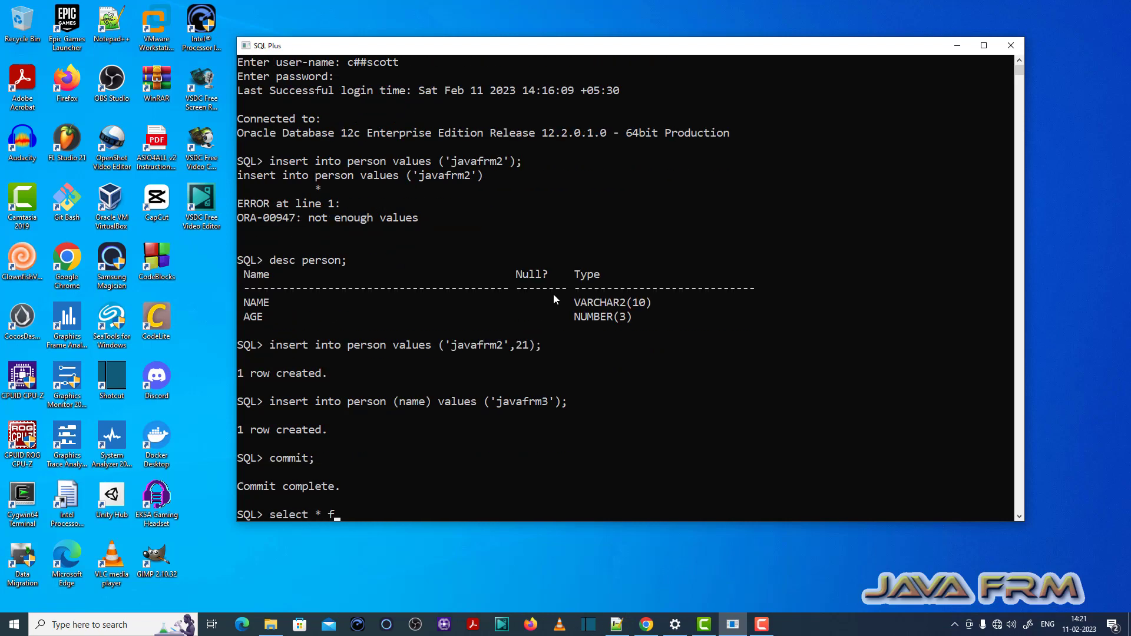
key(Return)
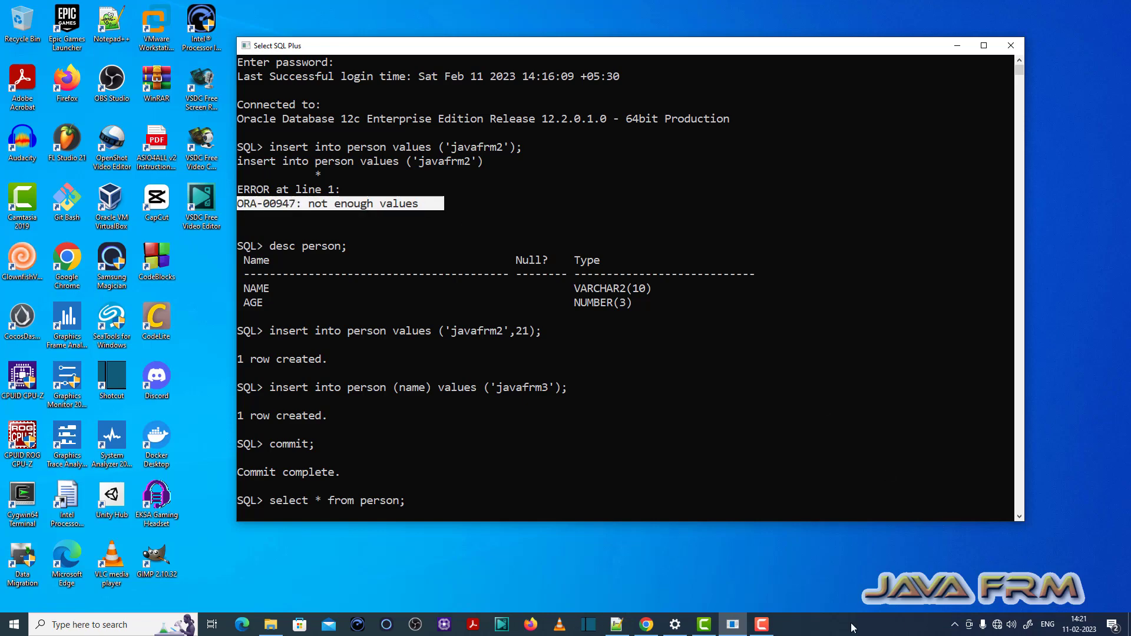
mouse_move(762, 474)
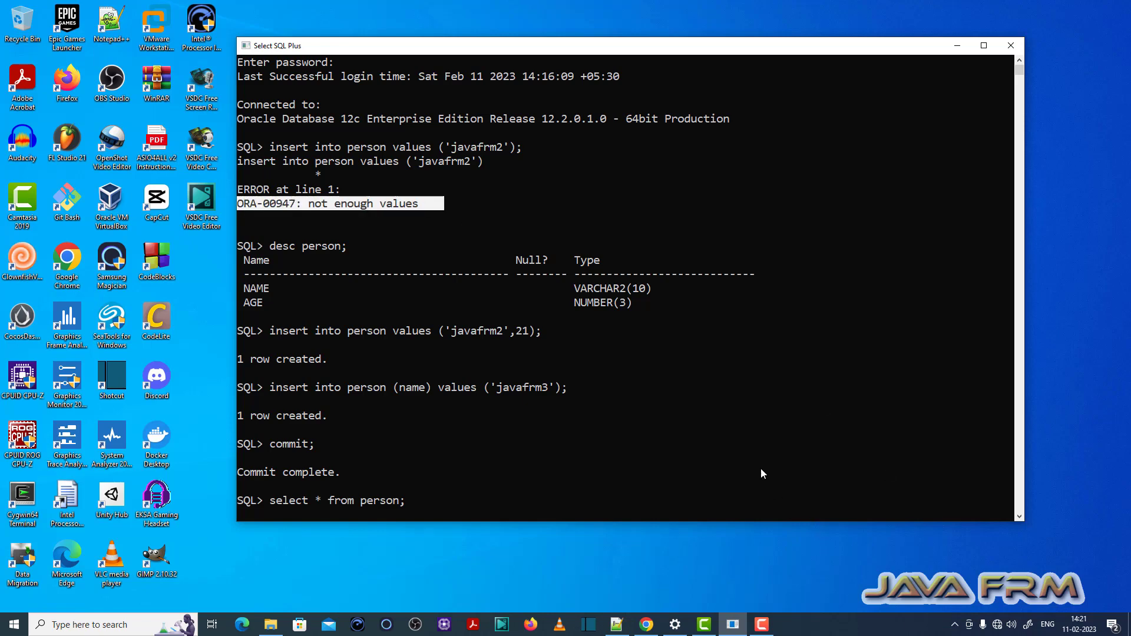
mouse_move(780, 596)
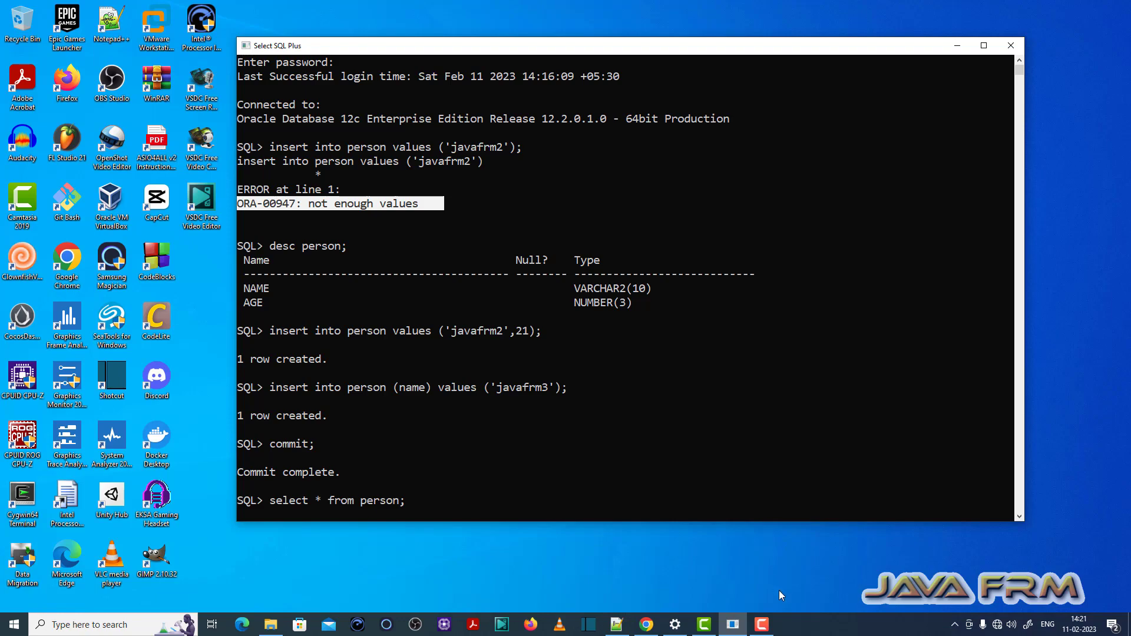